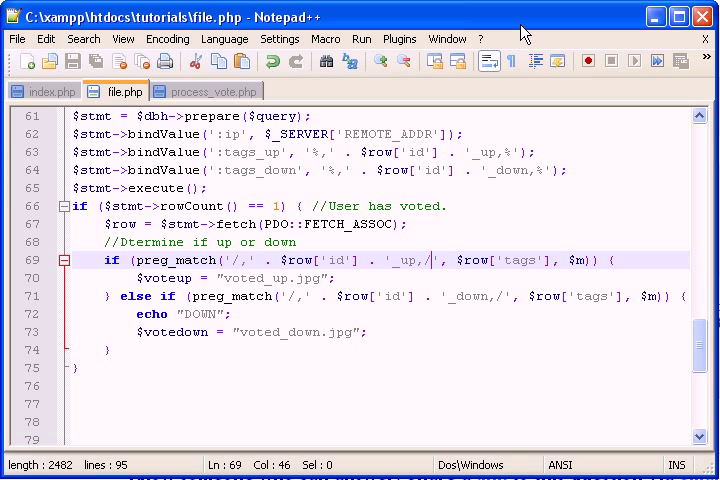
mouse_move(468, 186)
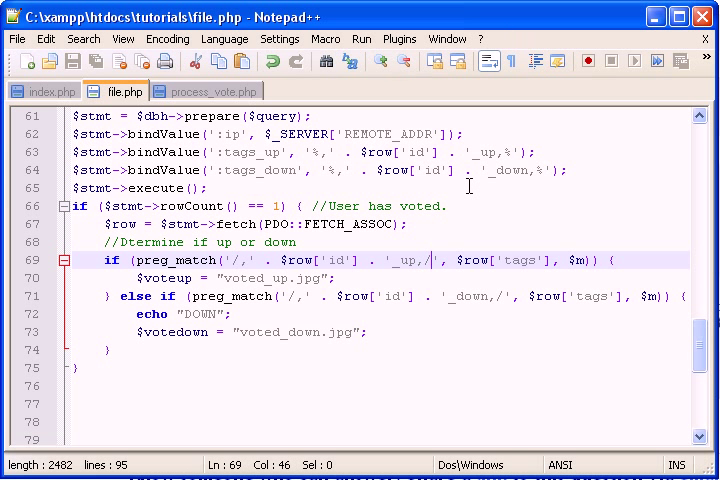
mouse_move(316, 236)
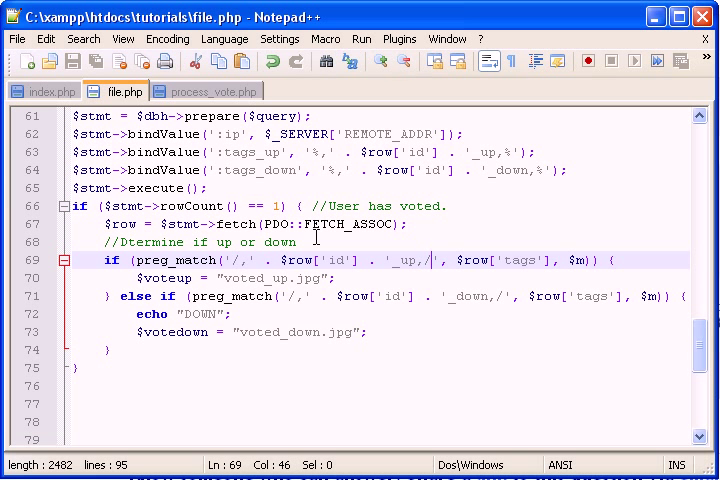
mouse_move(315, 237)
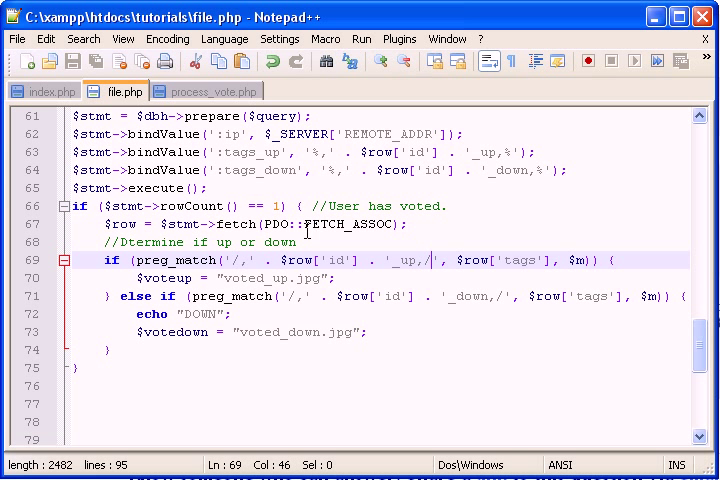
- Replace $row['id'] with $_GET['id'] in the up- and down-vote preg_match checks
click(296, 259)
text(_GET)
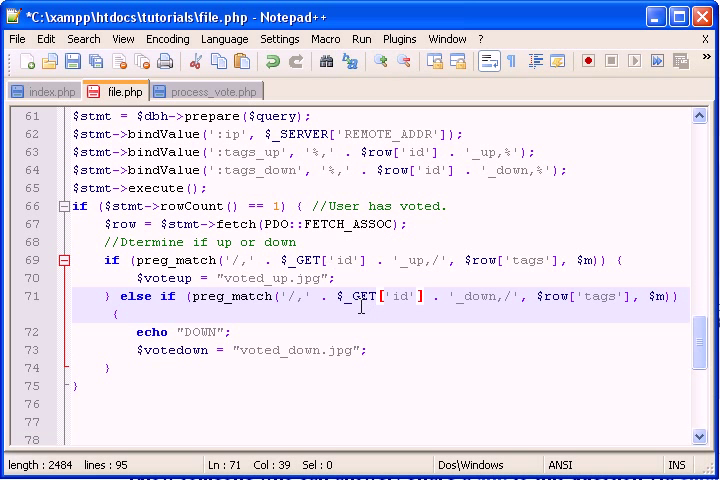
double_click(112, 223)
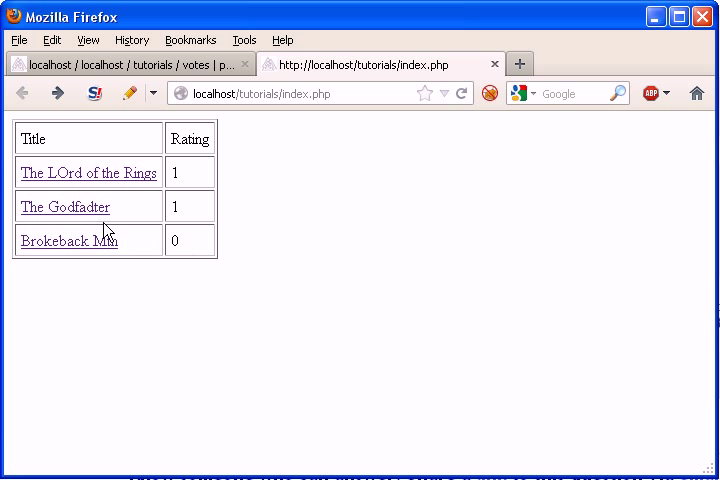
- Open The Godfadter's voting page, vote down and undo it, then try voting up
click(64, 207)
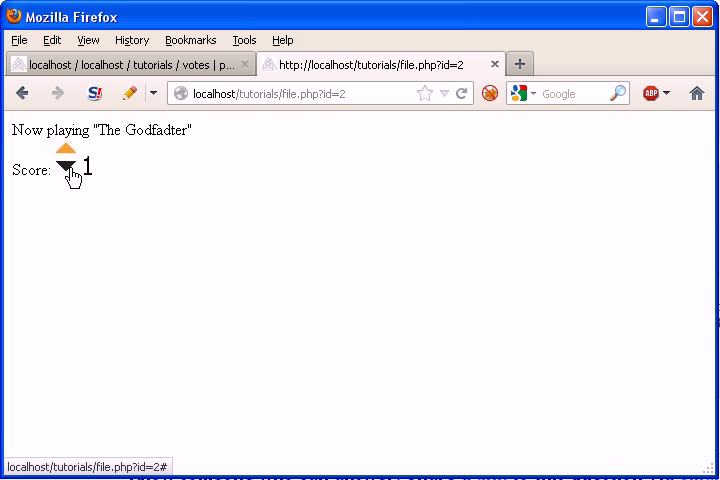
click(65, 168)
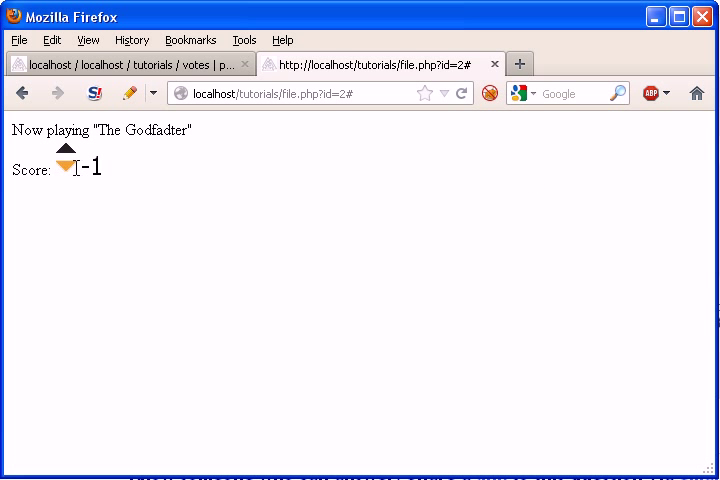
click(66, 149)
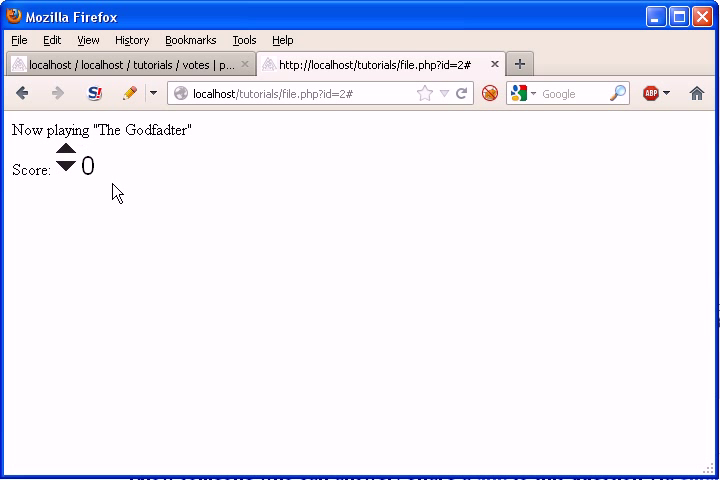
mouse_move(92, 153)
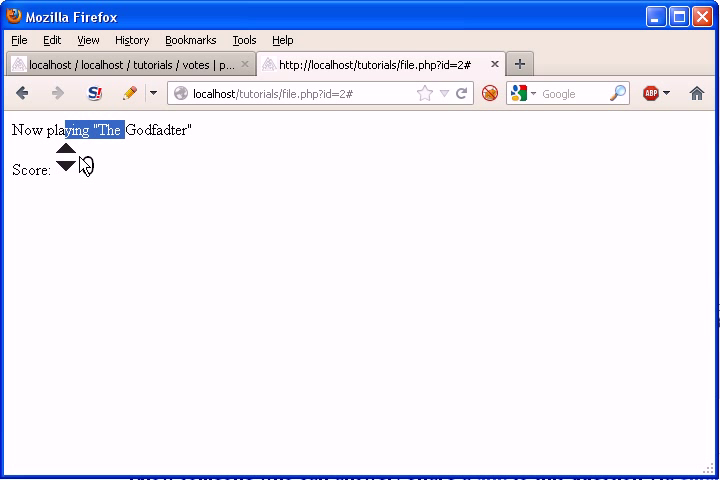
click(65, 152)
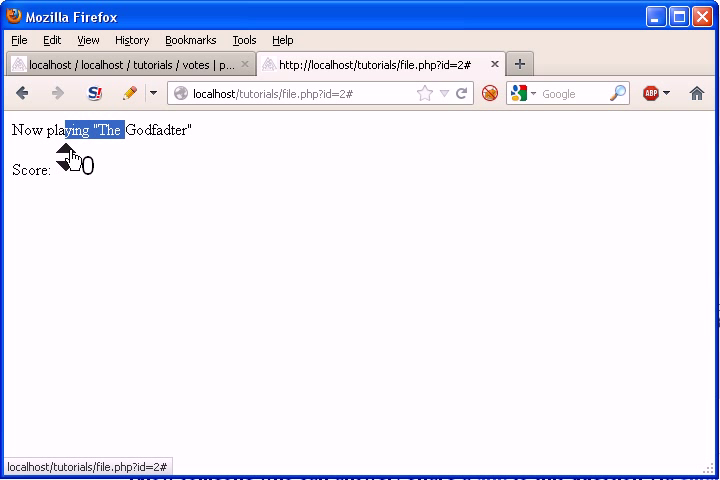
click(66, 152)
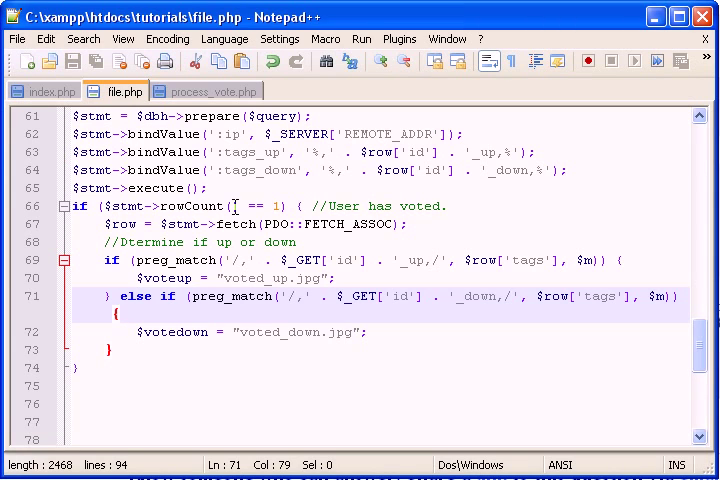
- Scroll file.php to the $('#voteup, #votedown').click jQuery handler
scroll(up, 3)
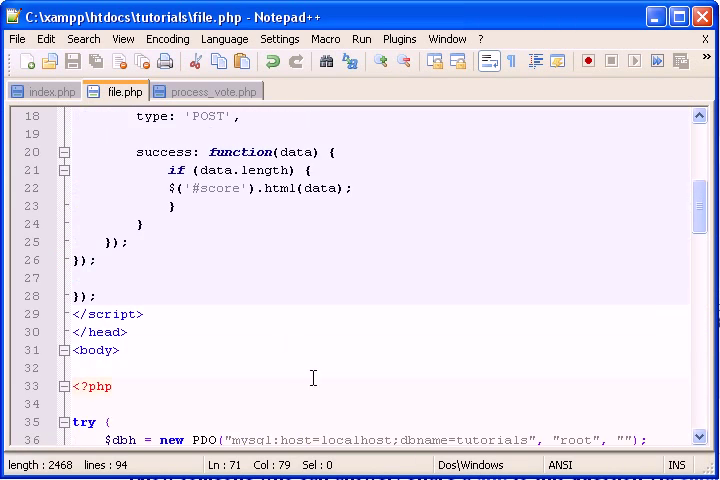
scroll(up, 3)
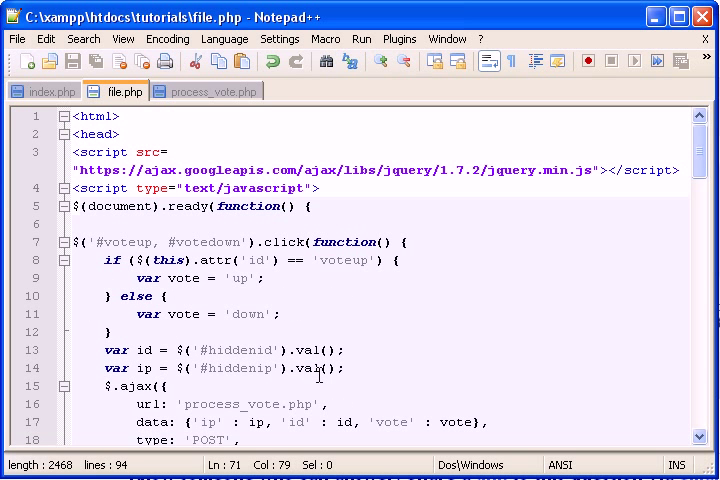
scroll(down, 3)
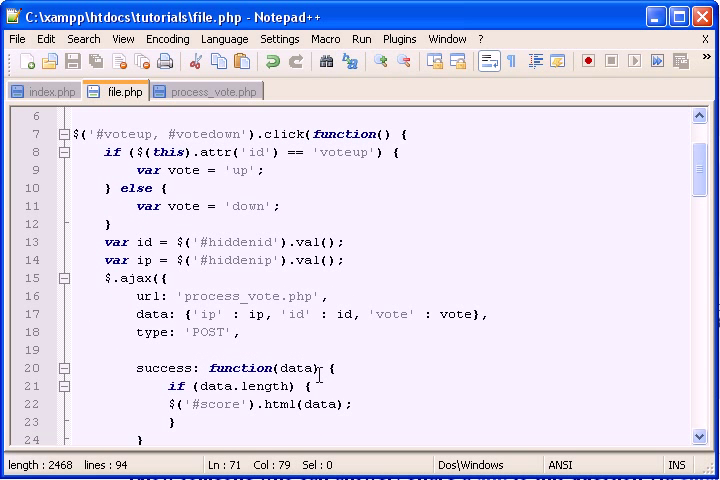
scroll(up, 3)
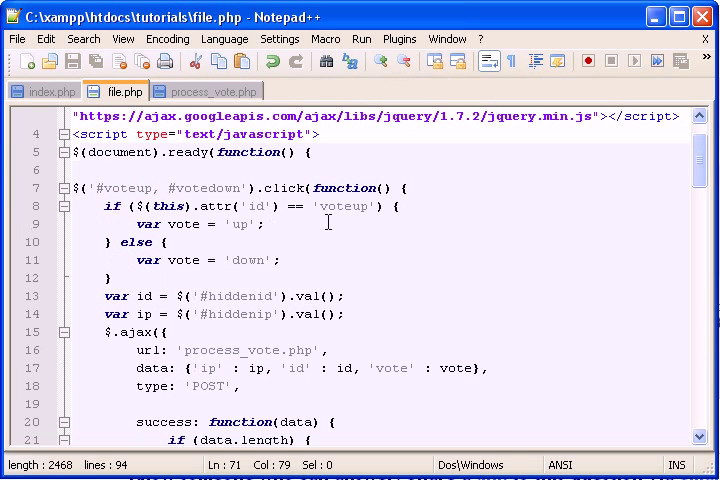
mouse_move(425, 211)
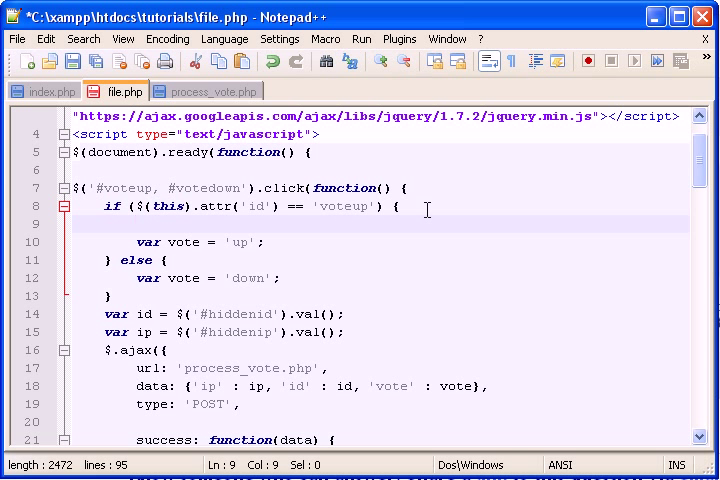
- Write an if condition checking whether the clicked image's src is voted_up.jpg
text(if)
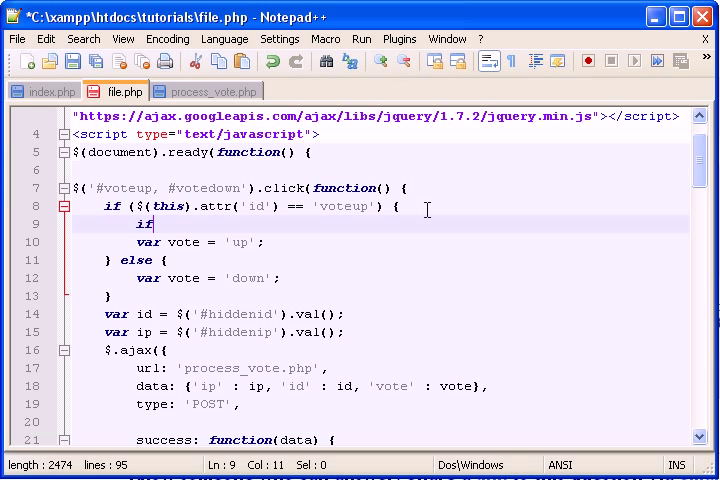
text(($(this).)
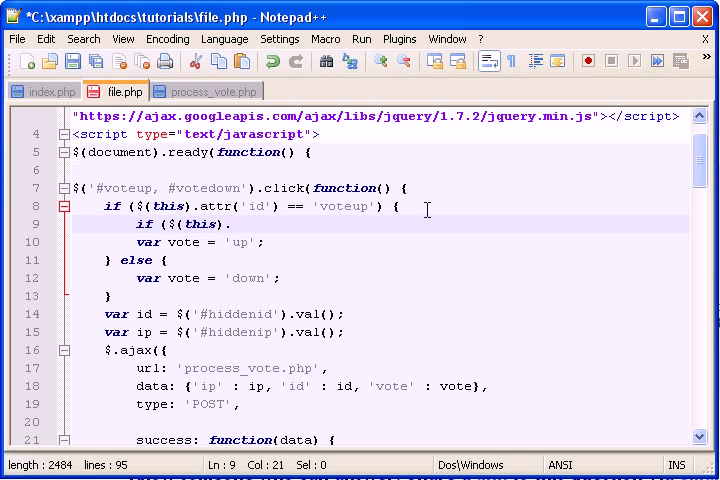
text(attr('s)
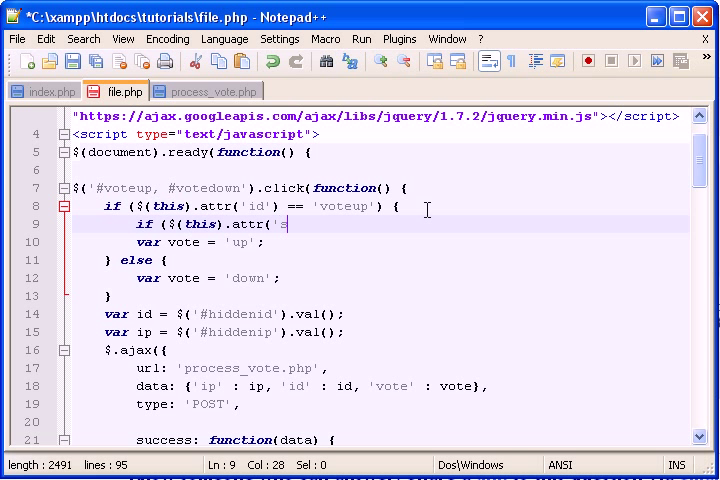
text(rc') == ')
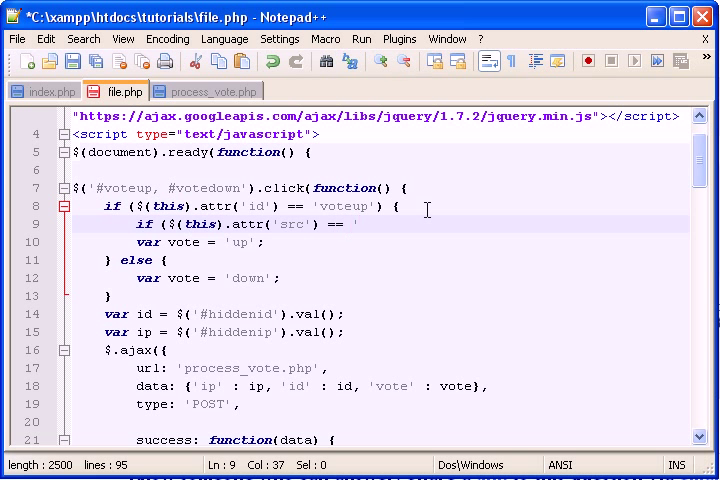
text(voted_up)
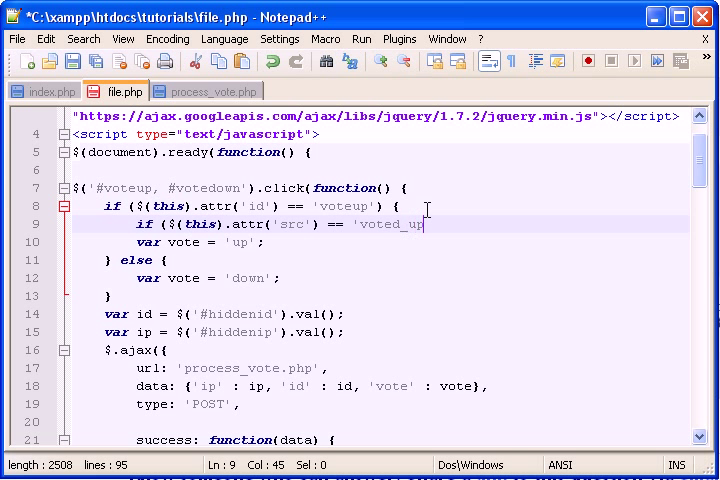
text(.jpg') {)
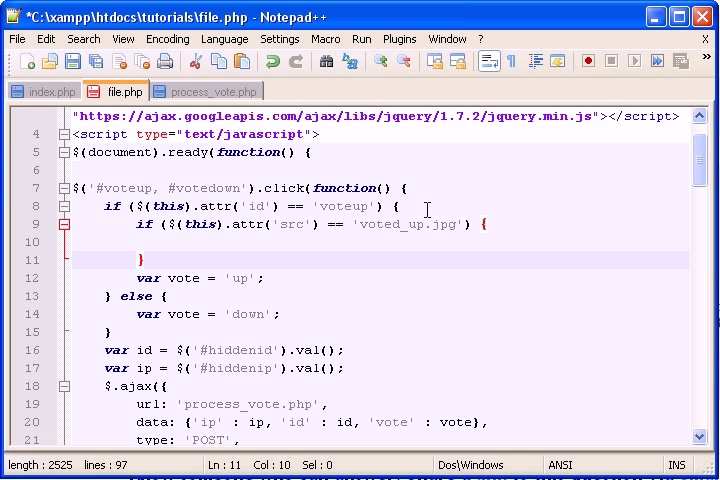
mouse_move(405, 228)
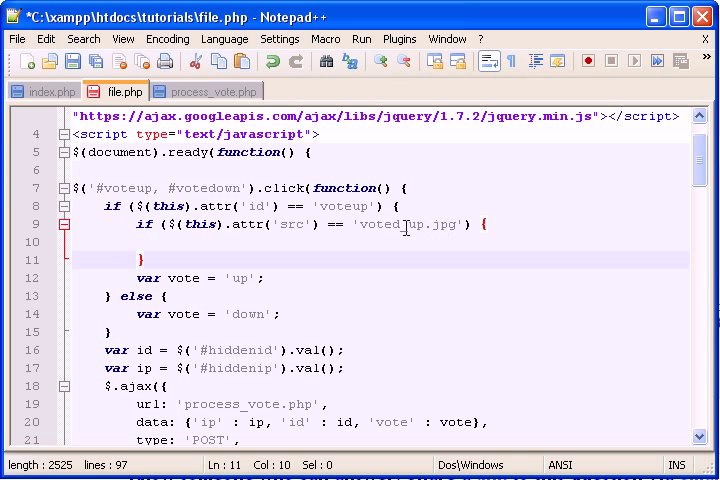
- Inside that check, reset $(this) src to vote_up.jpg and add var vote = 'up';
click(399, 224)
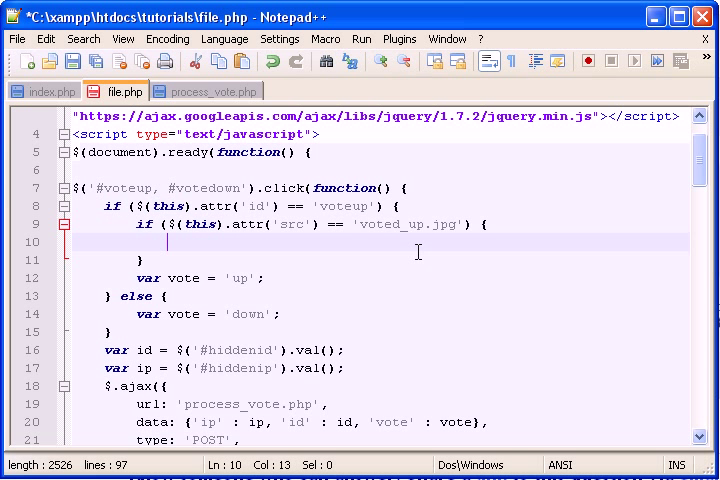
text($(thi)
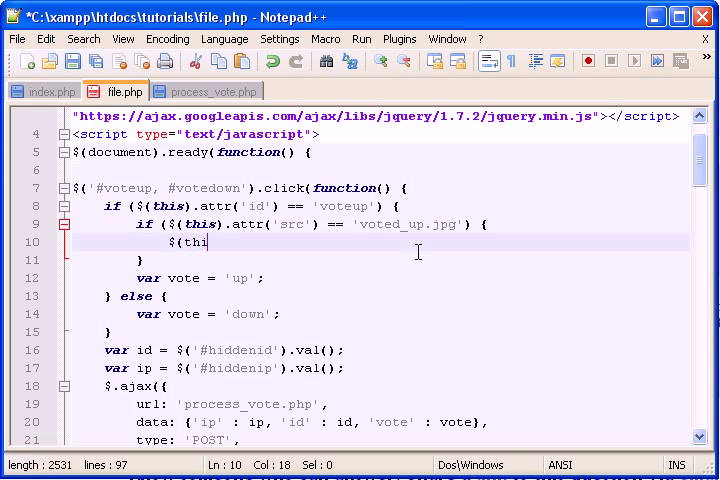
text(s))
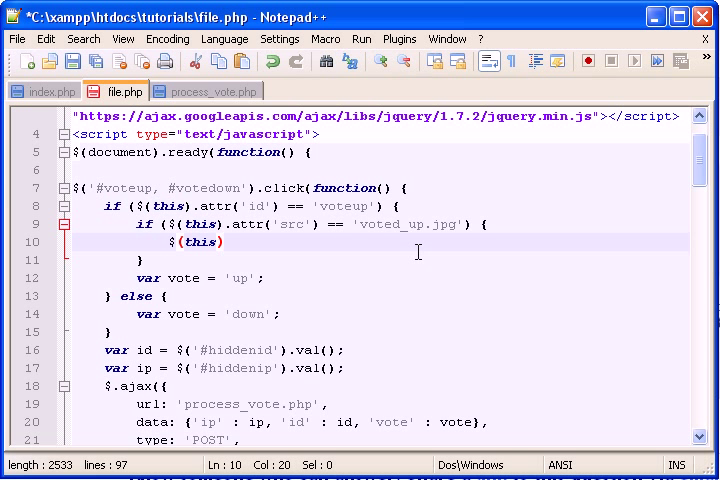
mouse_move(418, 277)
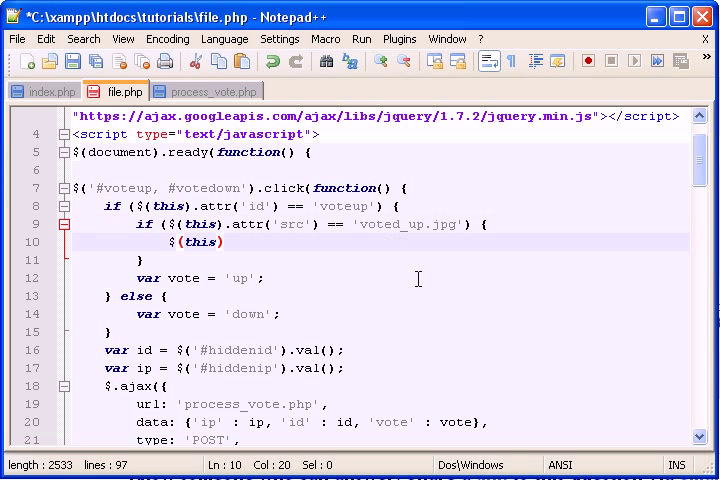
text(.attr()
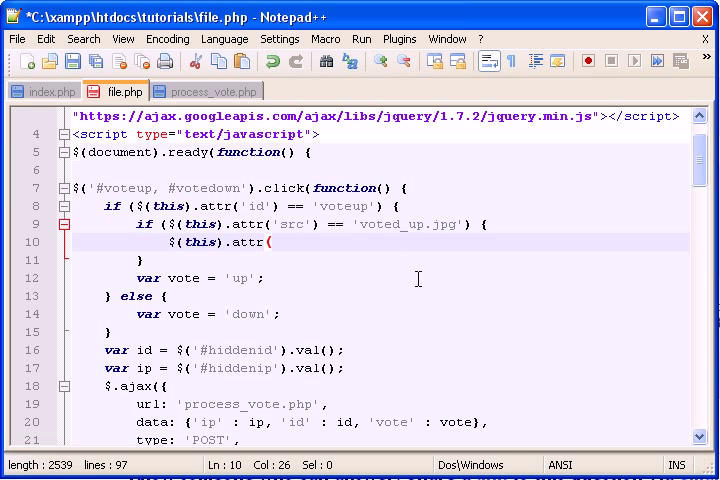
text('str',)
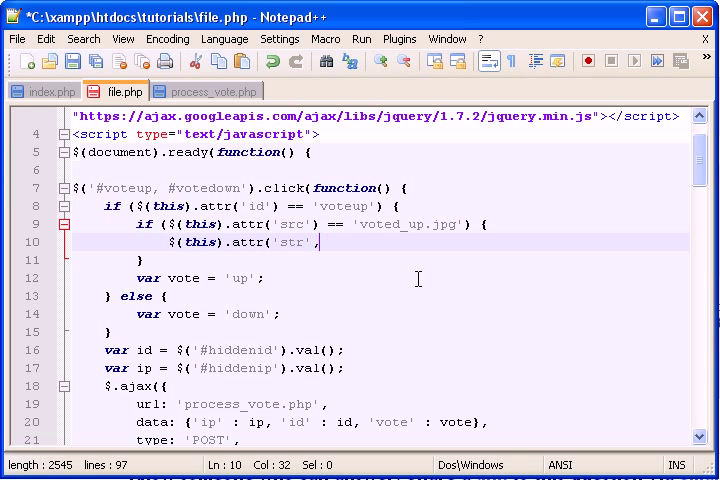
text(c)
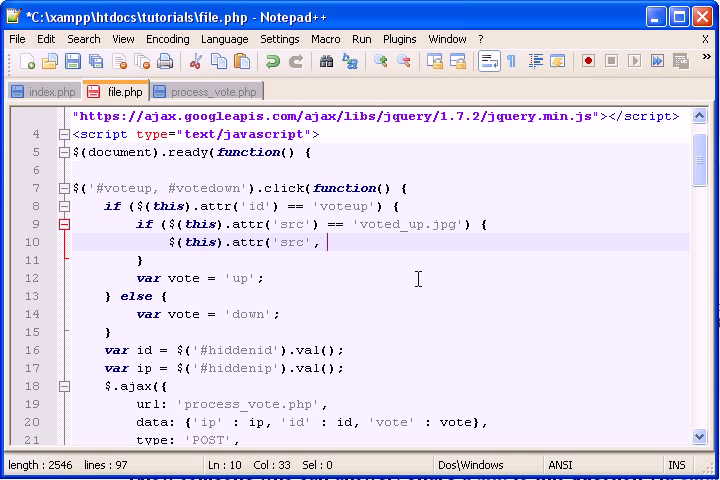
text('vote_up.)
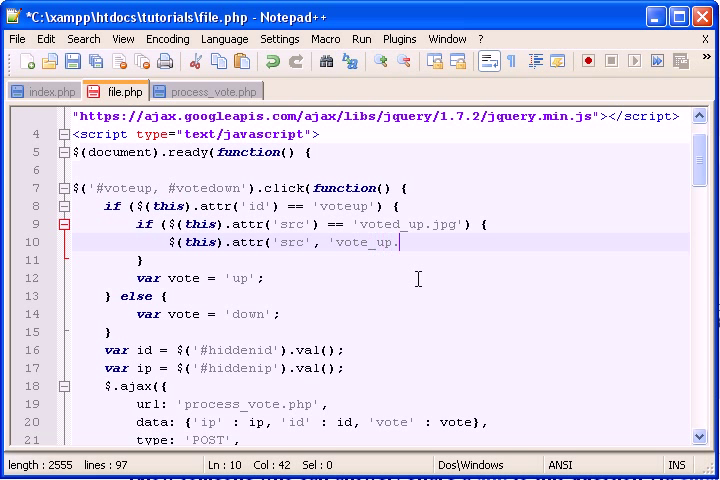
text(jpg');)
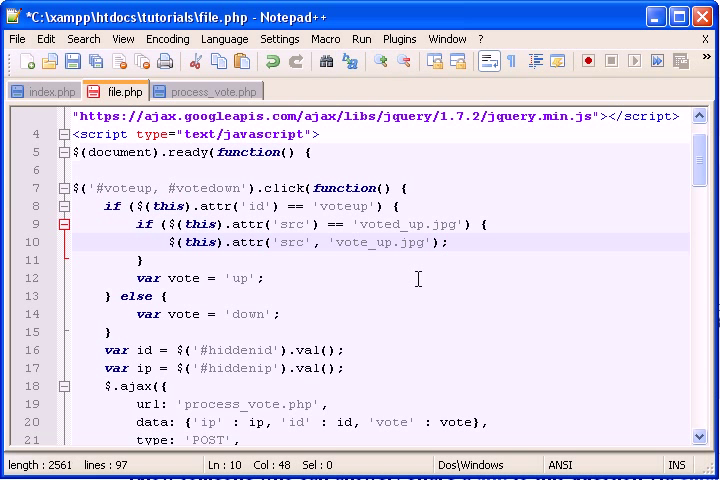
key(enter)
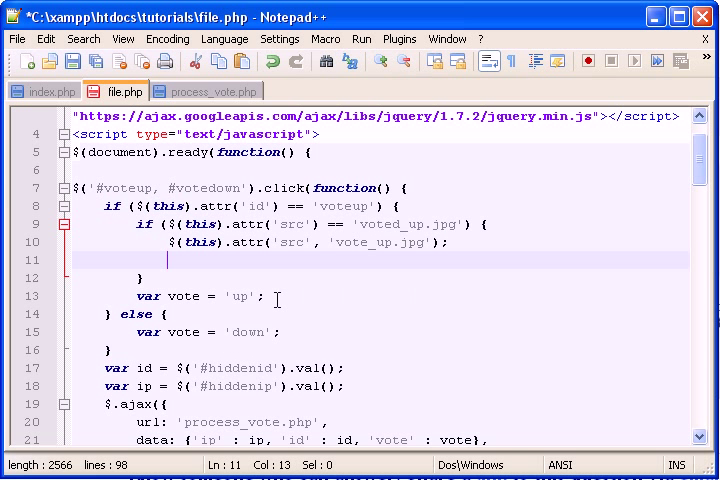
mouse_move(216, 258)
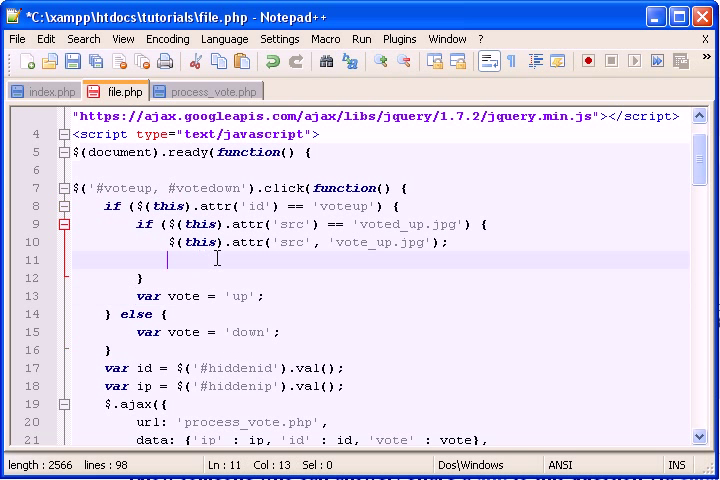
text(var vote = 'up';)
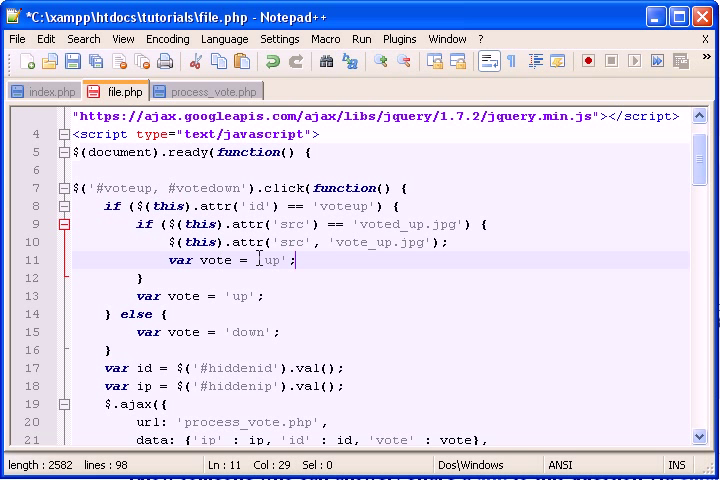
mouse_move(241, 284)
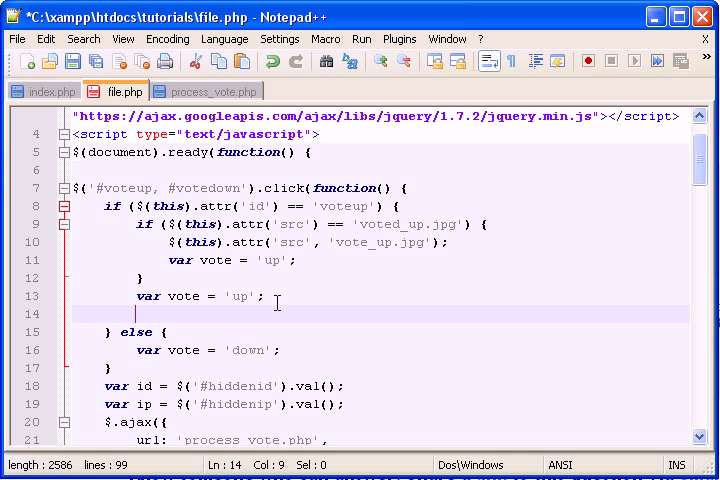
mouse_move(237, 220)
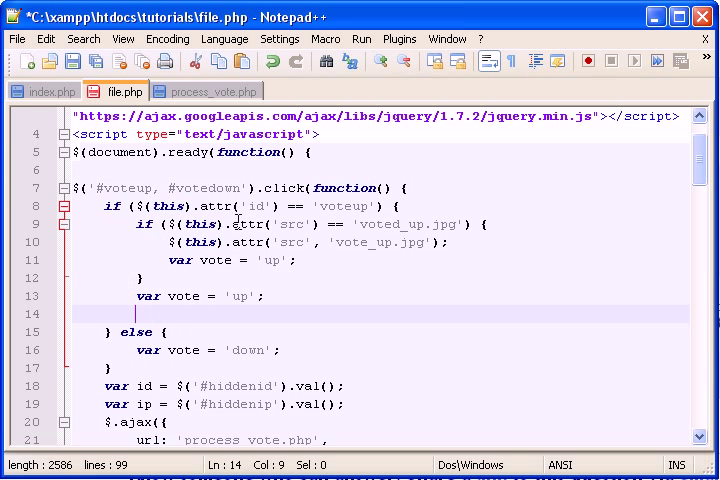
mouse_move(227, 349)
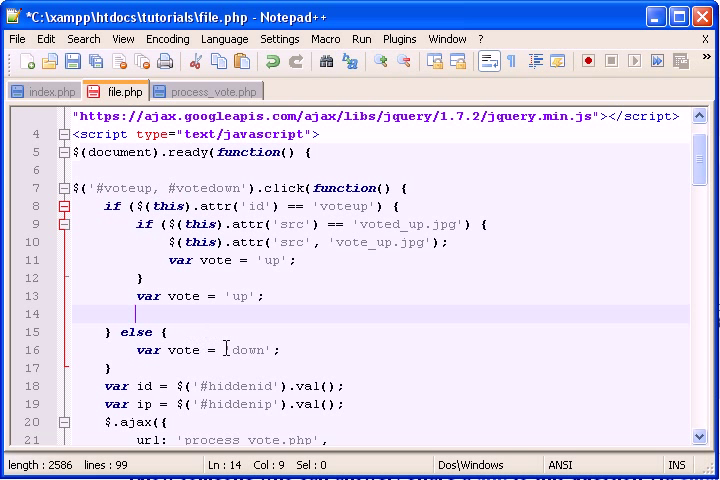
mouse_move(124, 274)
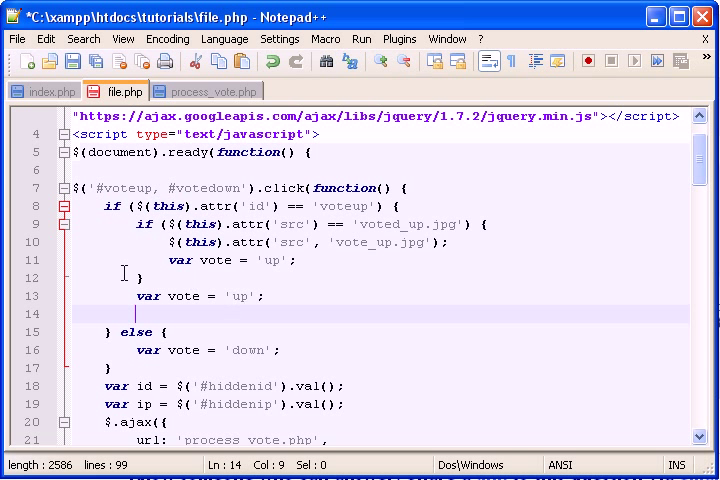
- Open an else branch and set #voteup's src to voted_up.jpg
click(364, 276)
text( else {)
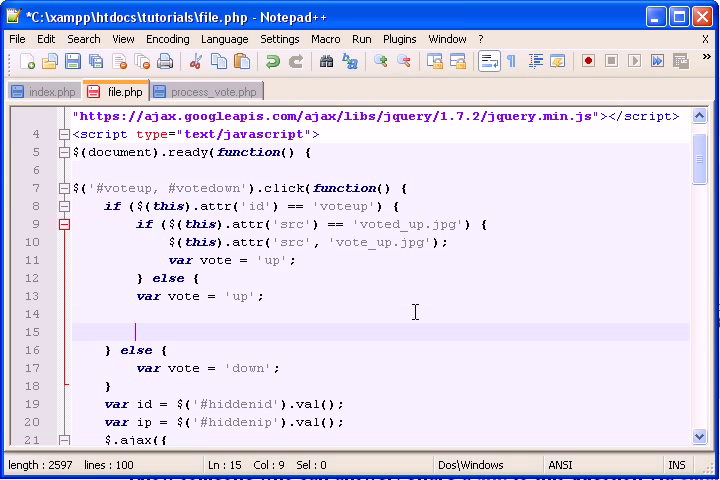
key(Backspace)
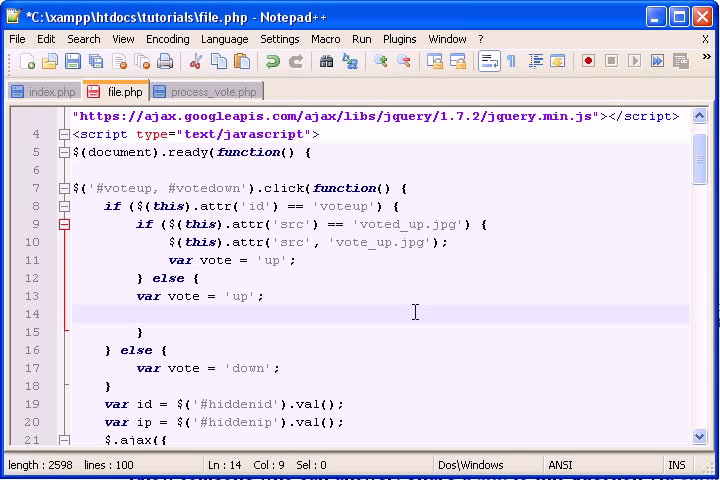
click(145, 296)
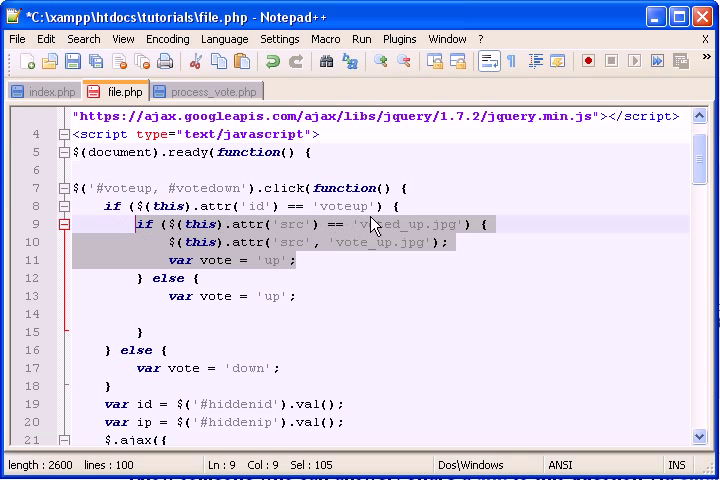
mouse_move(301, 301)
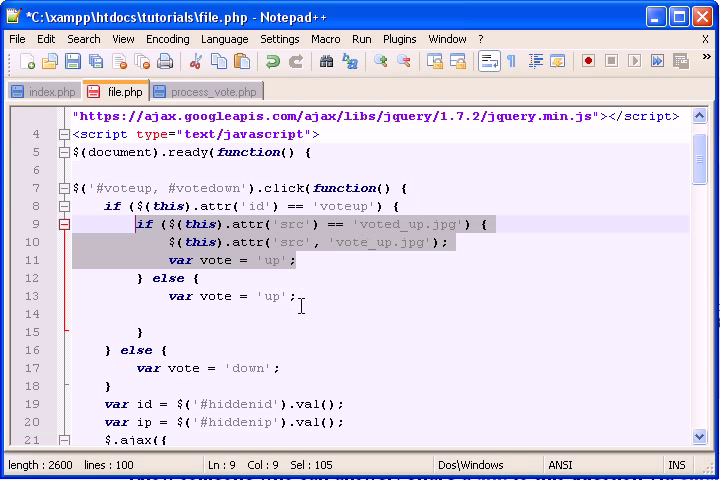
click(313, 316)
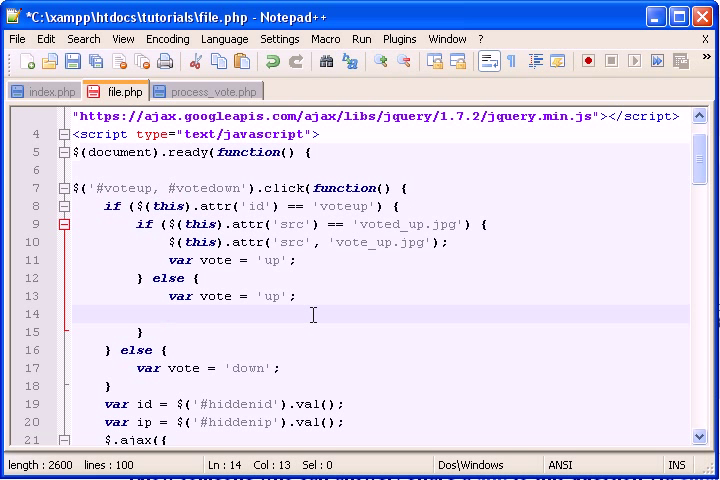
text($()
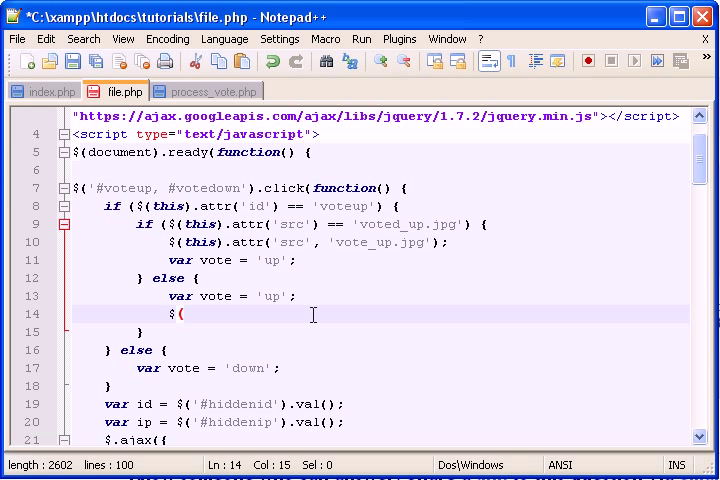
text('#voteup').attr()
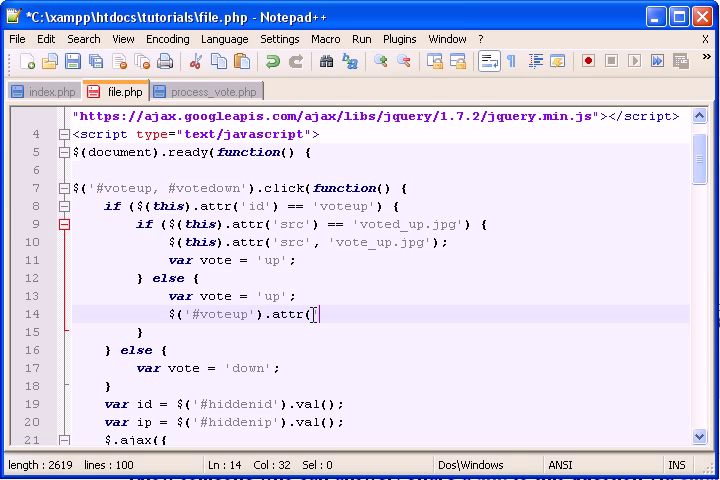
text('src', 'voted_up')
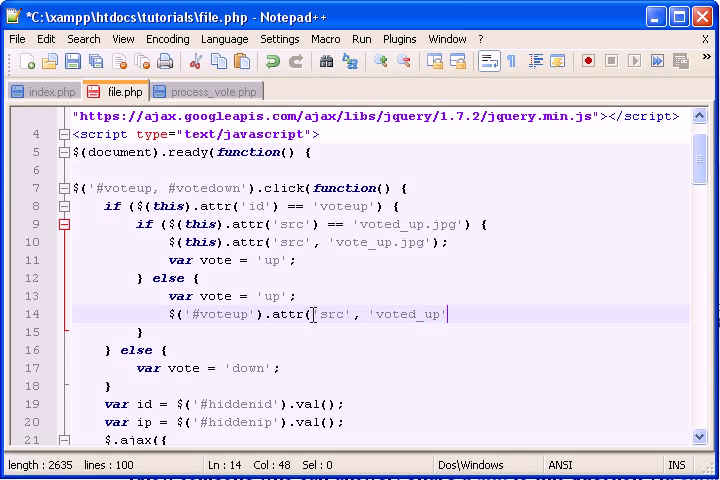
text(.jpg)
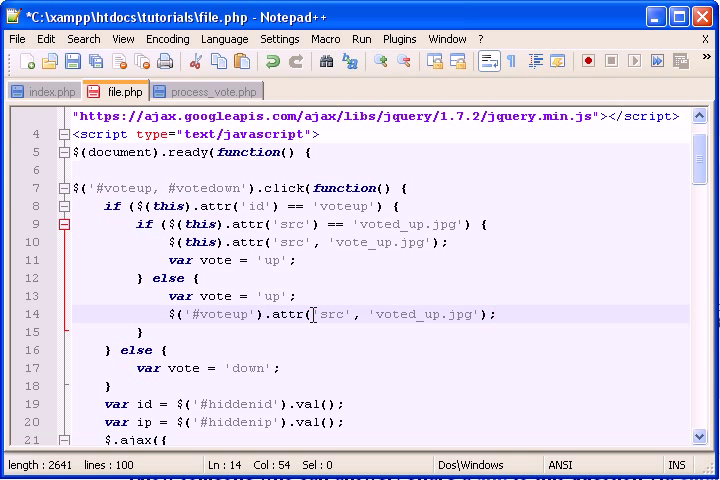
- Add a line setting #votedown's src back to vote_down.jpg
key(Enter)
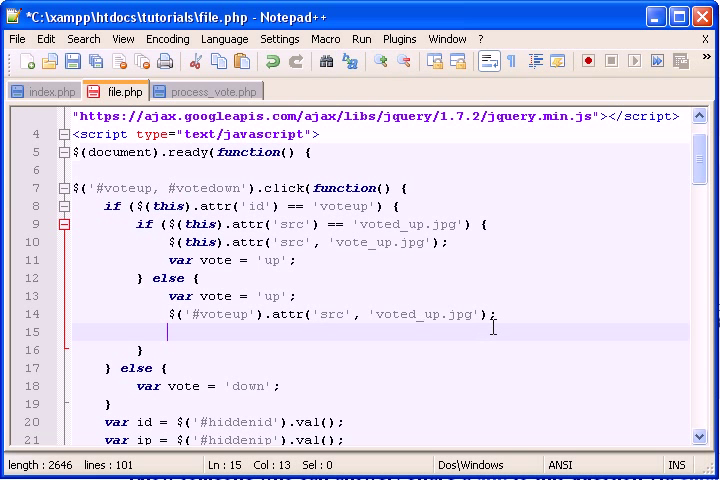
text($(')
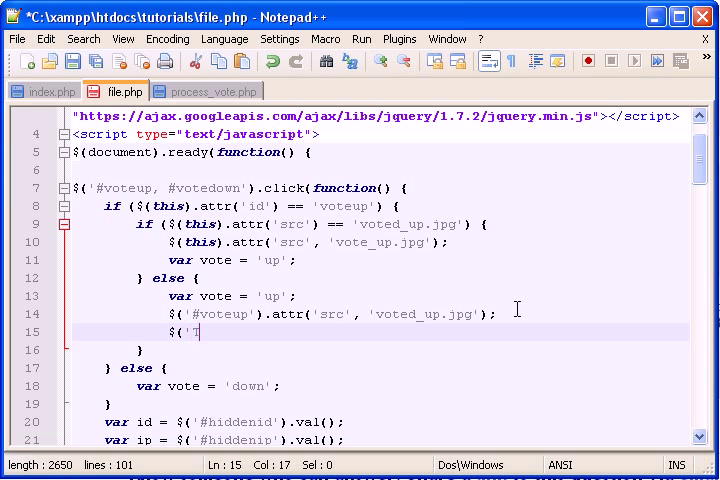
text(#votedown').attr)
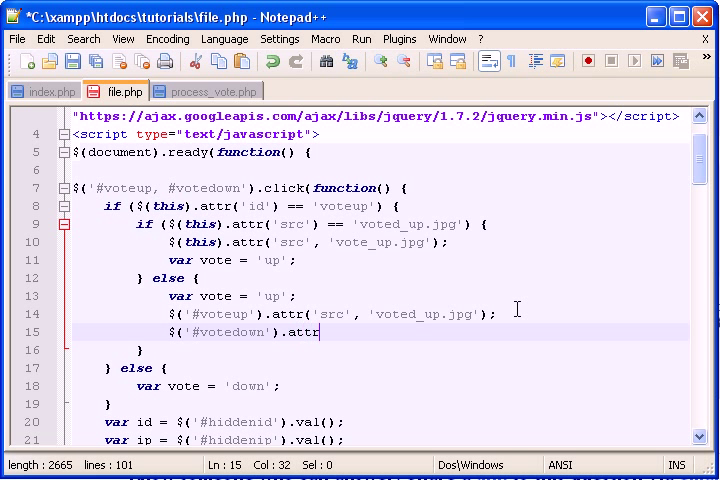
text(('src')
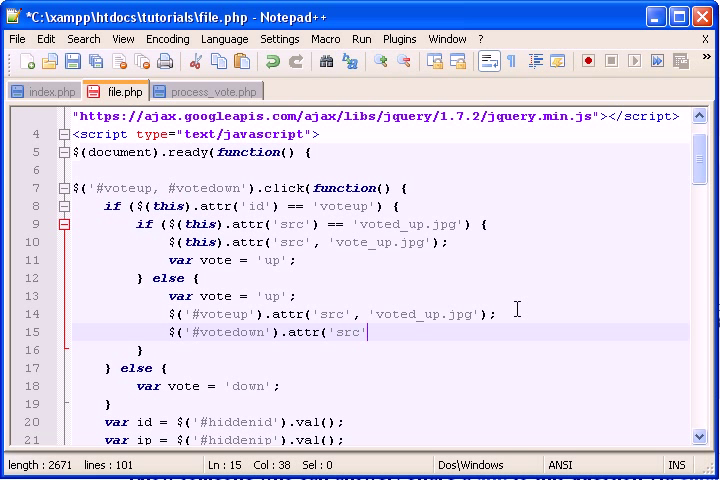
text(, 'v)
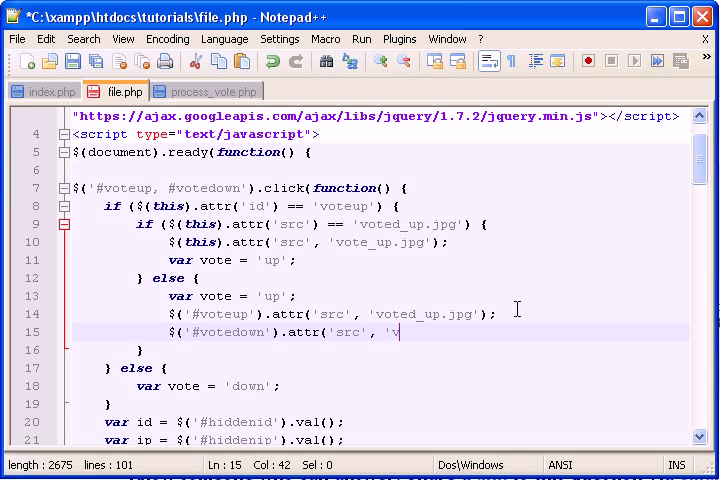
text(otedown')
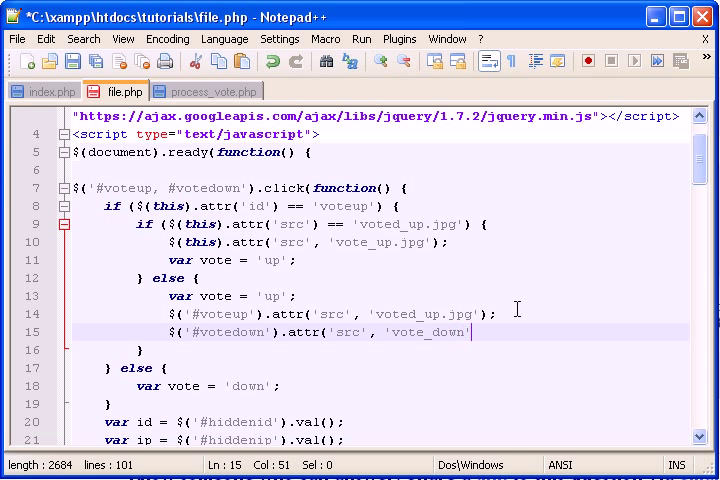
text(.jpg)
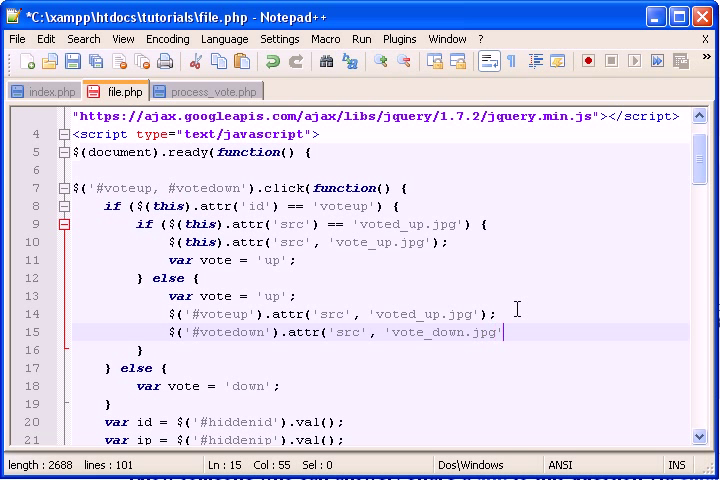
text(;)
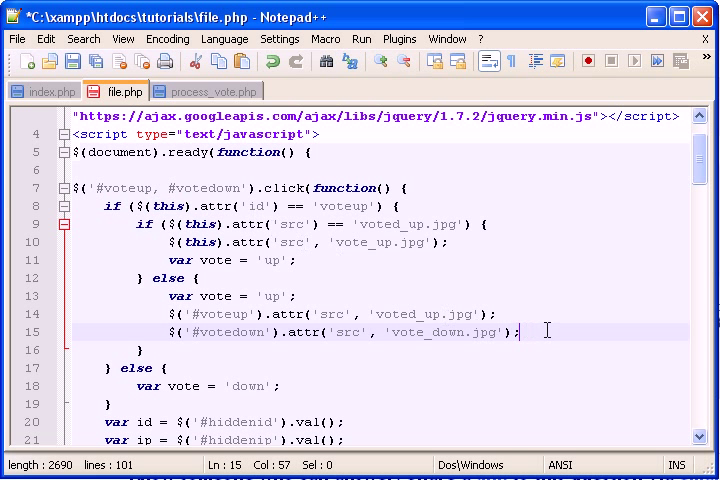
scroll(down, 3)
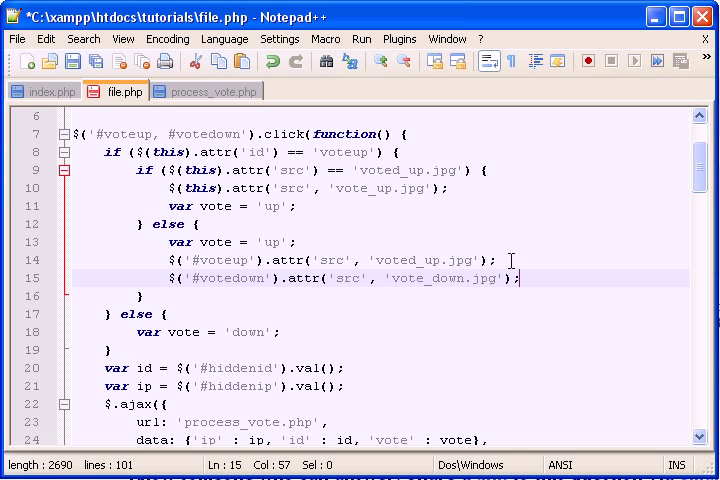
- In the down-vote branch, change 'up' to 'down' for the vote and voted_down.jpg image
key(Enter)
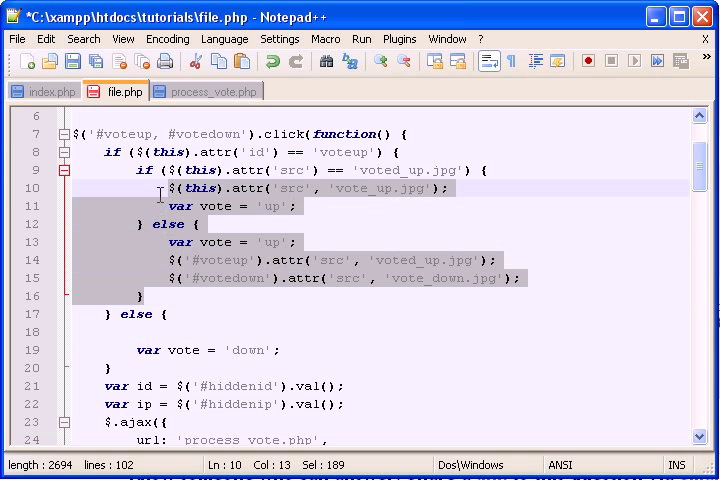
click(232, 330)
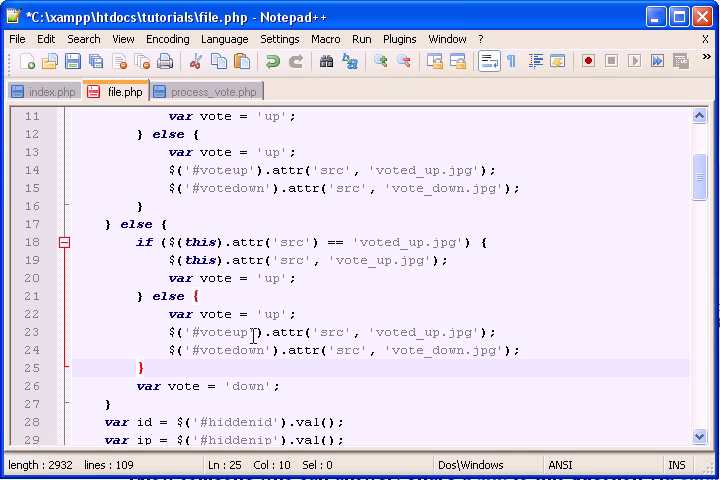
mouse_move(372, 381)
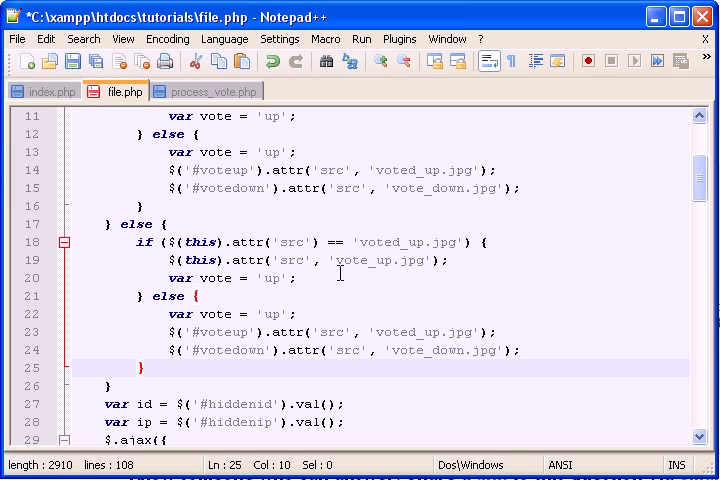
scroll(up, 3)
text(do)
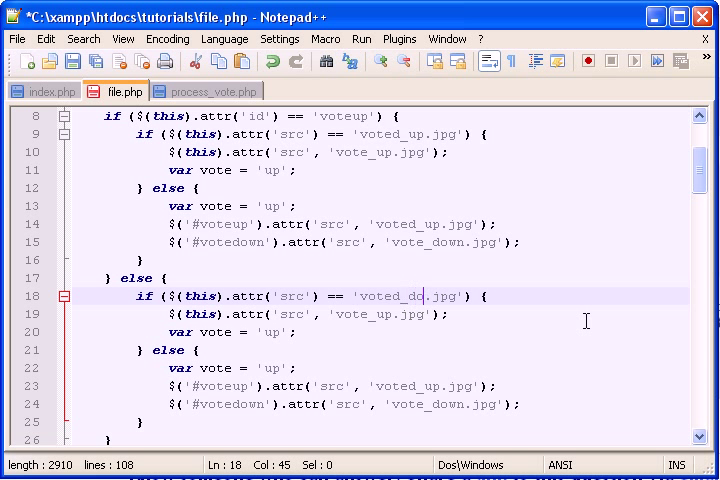
double_click(424, 295)
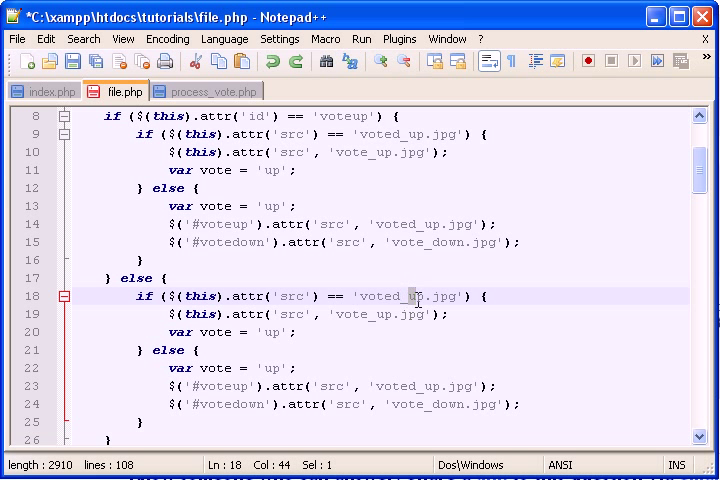
key(BackSpace)
text(down)
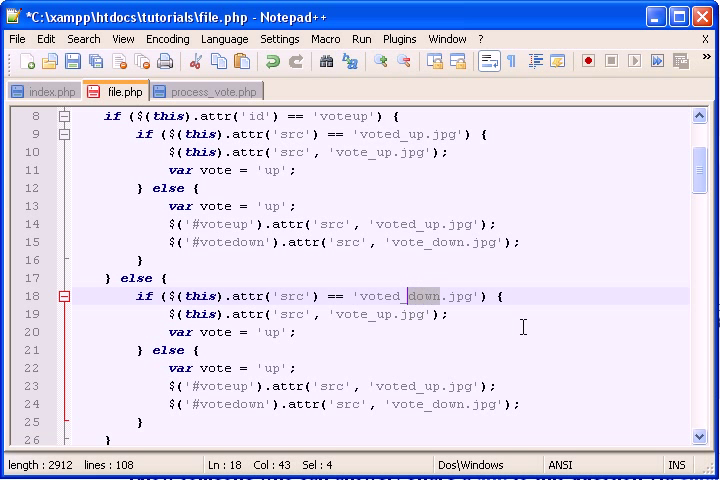
click(395, 314)
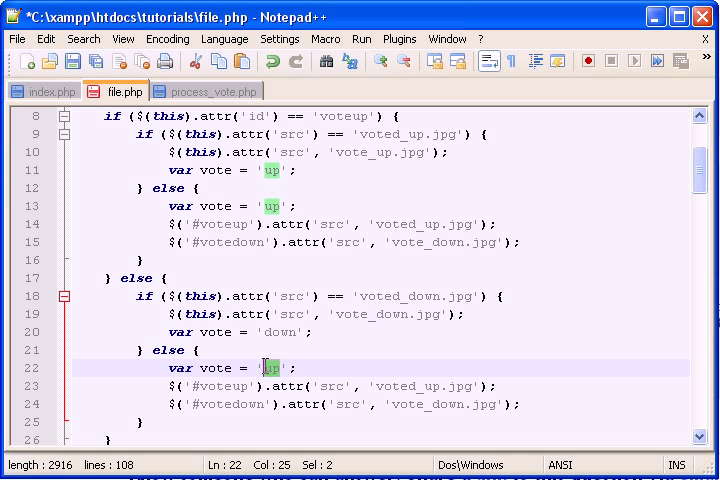
text(down)
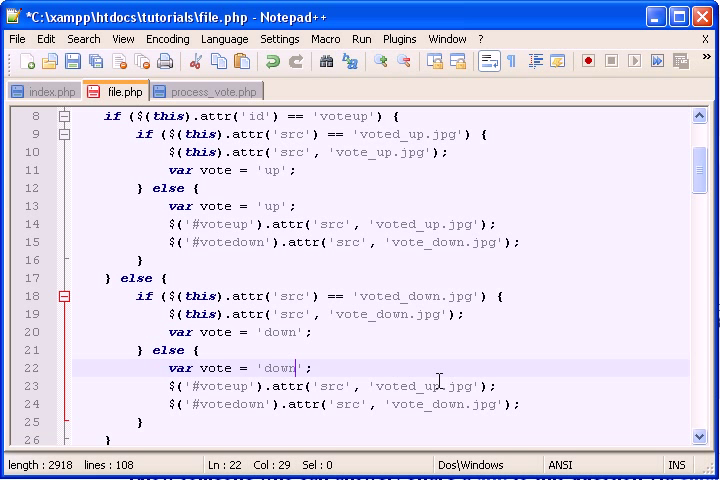
scroll(down, 3)
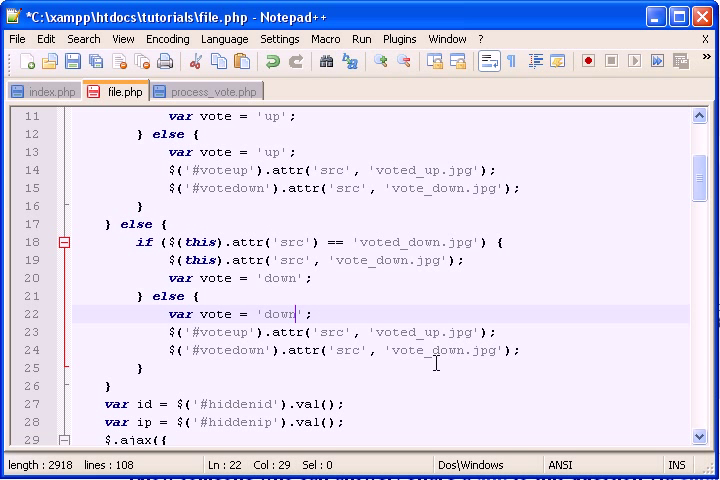
mouse_move(518, 347)
text(up)
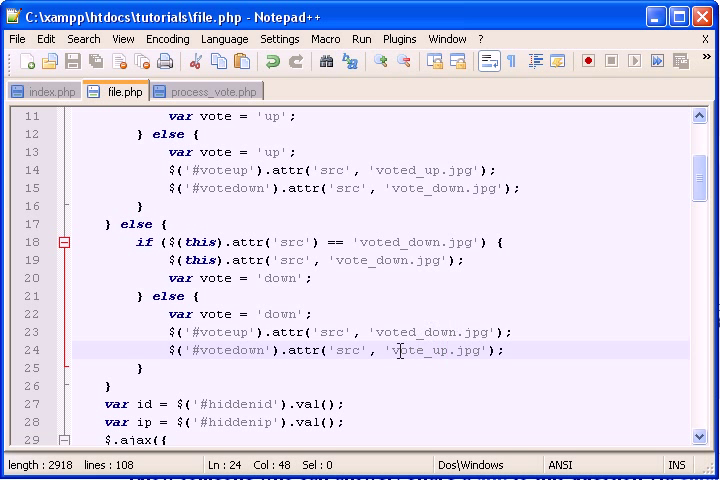
mouse_move(260, 350)
text(down)
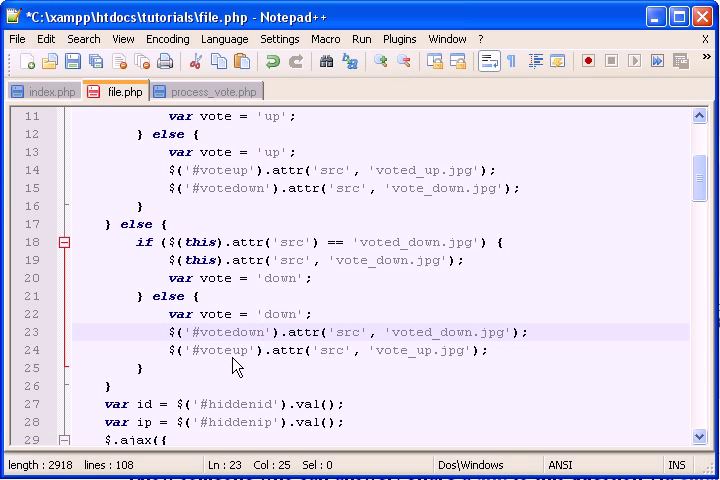
scroll(down, 3)
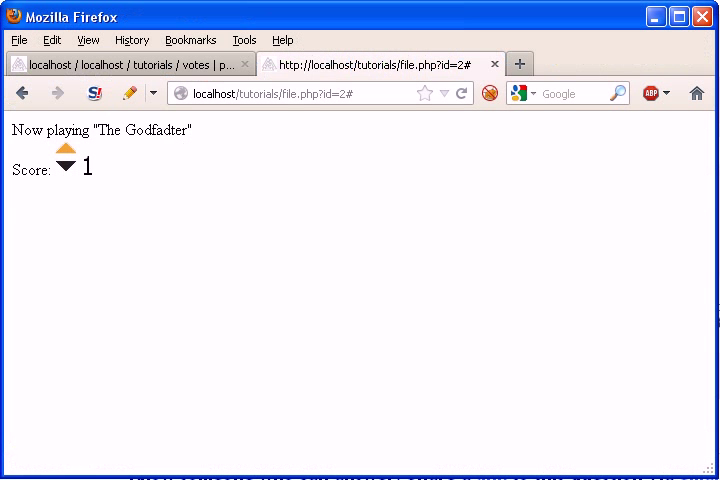
mouse_move(184, 397)
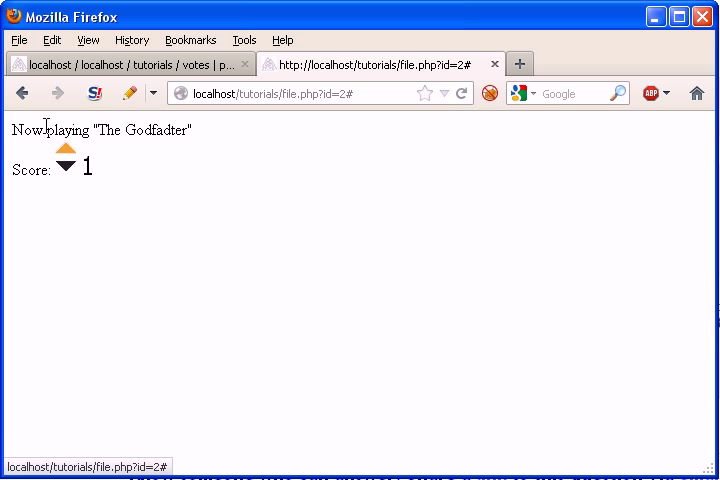
click(66, 171)
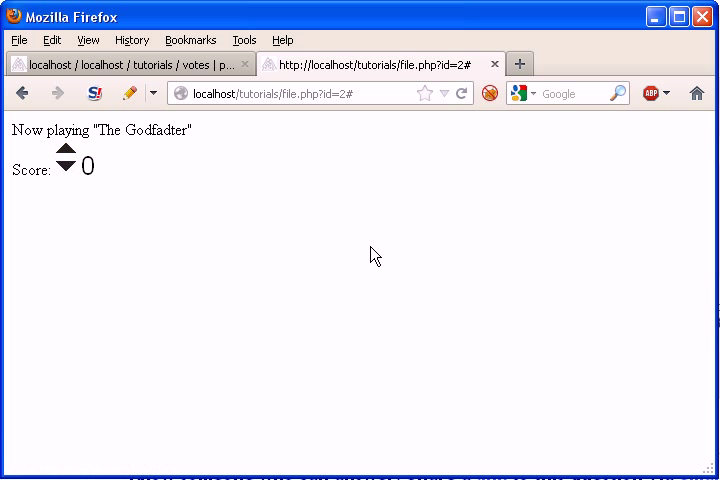
click(66, 152)
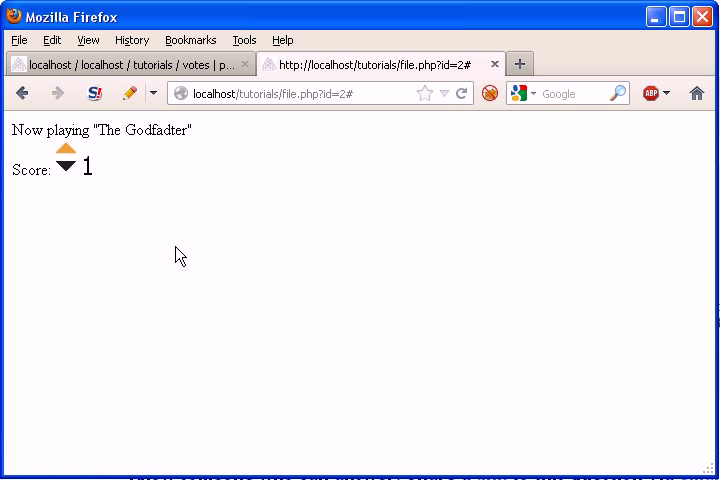
click(66, 172)
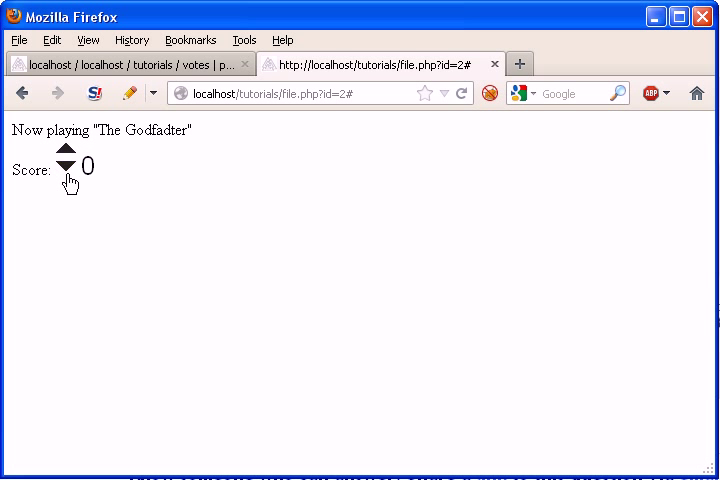
click(65, 162)
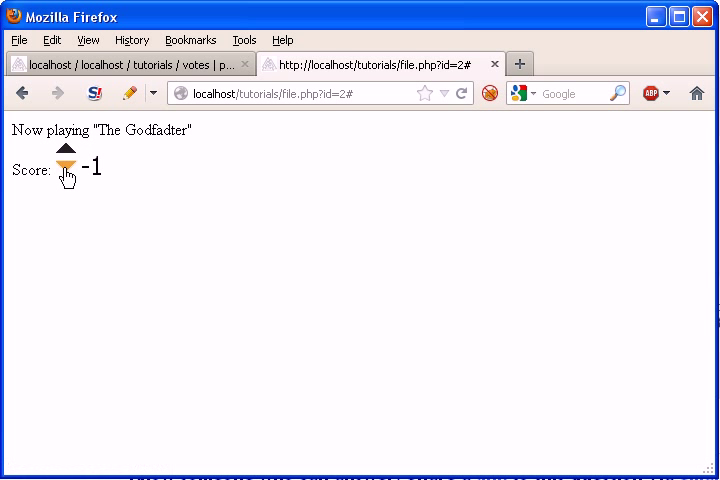
click(66, 157)
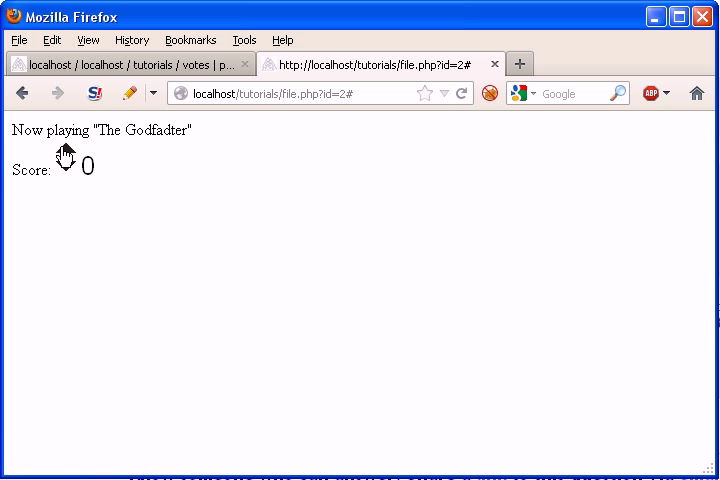
click(66, 150)
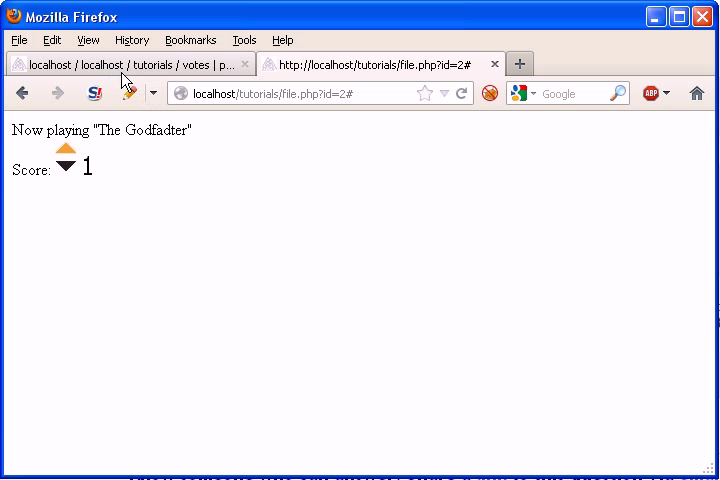
mouse_move(120, 64)
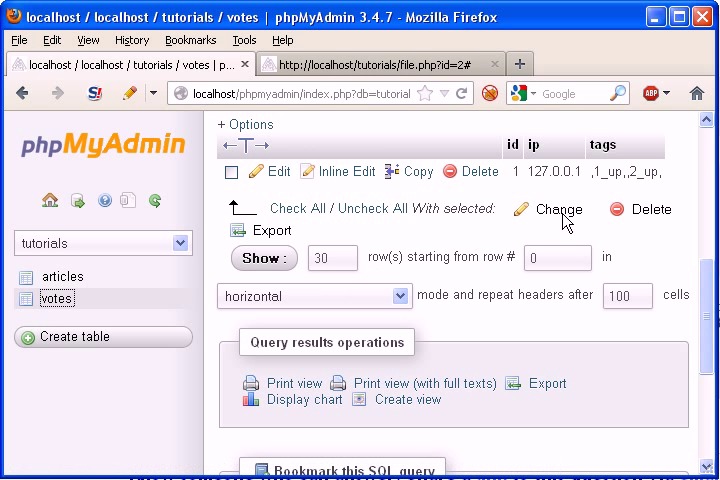
- Edit the votes row's ip to 127.0.0.14, then return to the voting page
click(280, 171)
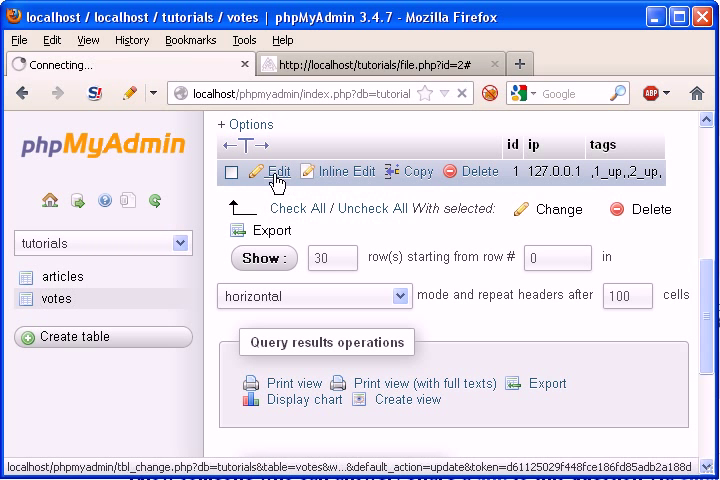
click(272, 171)
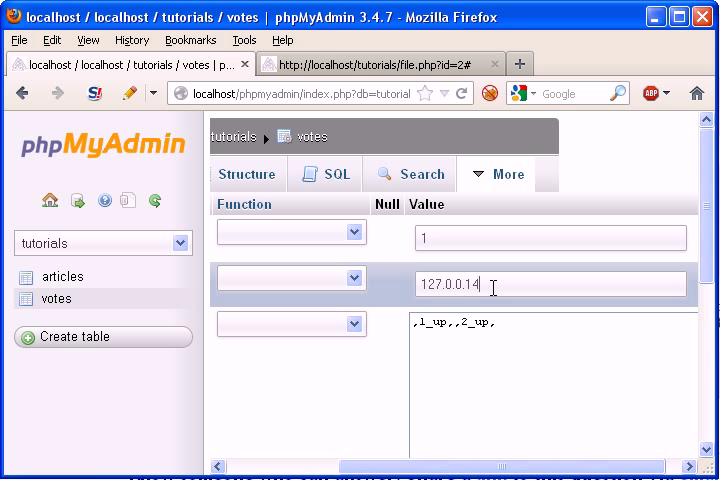
scroll(down, 3)
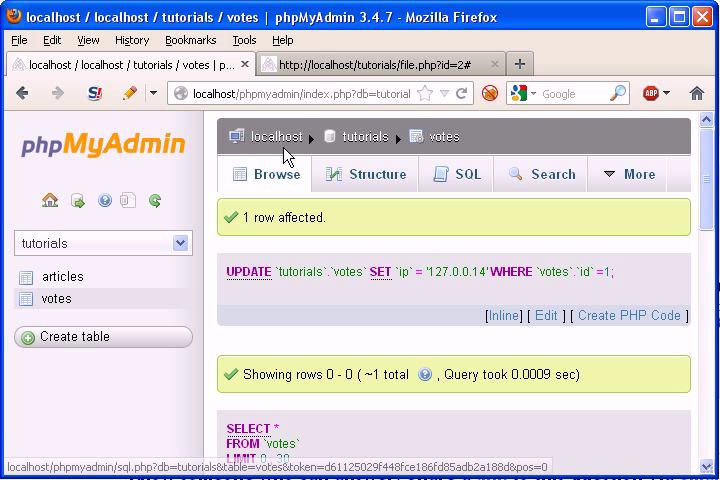
click(385, 64)
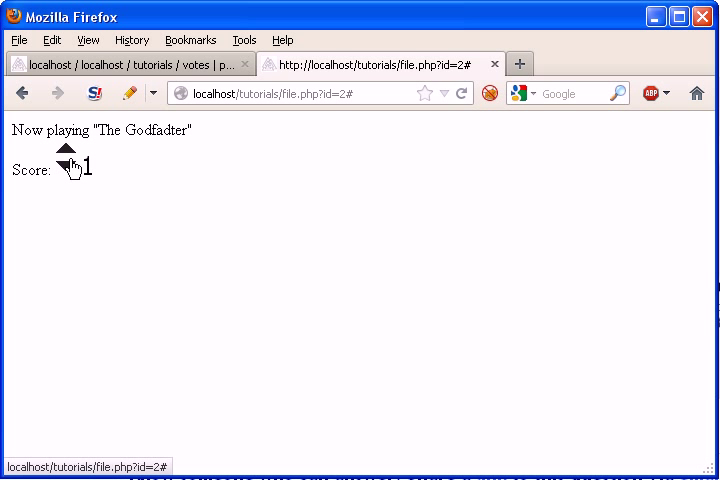
- Vote The Godfadter up to 2, withdraw it back to 1, and return to the title list
click(65, 150)
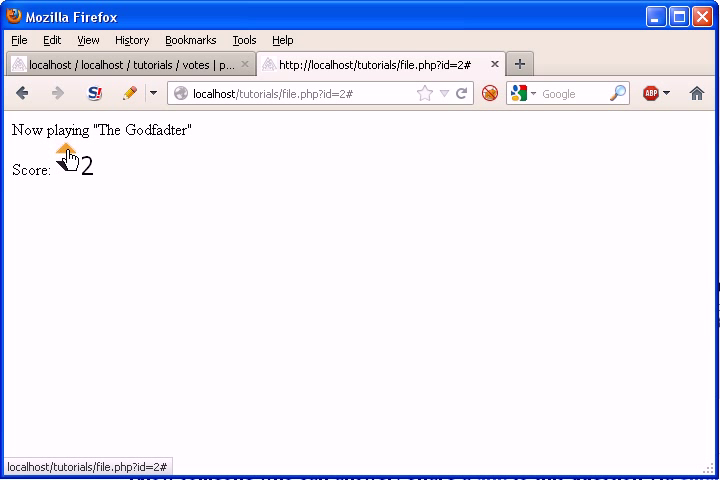
click(66, 170)
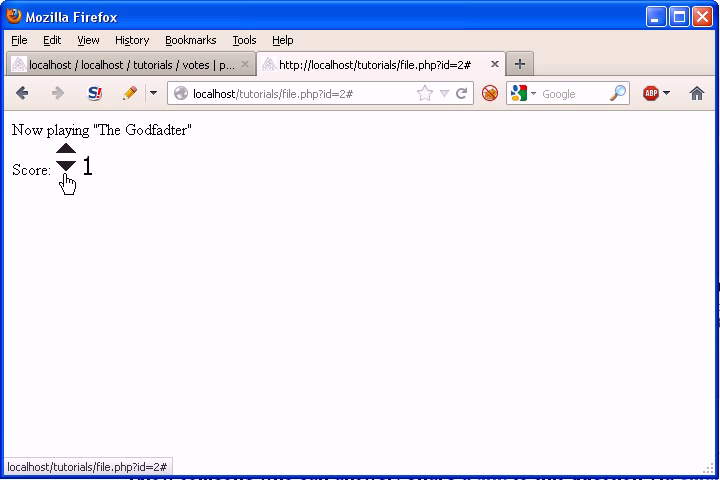
click(65, 171)
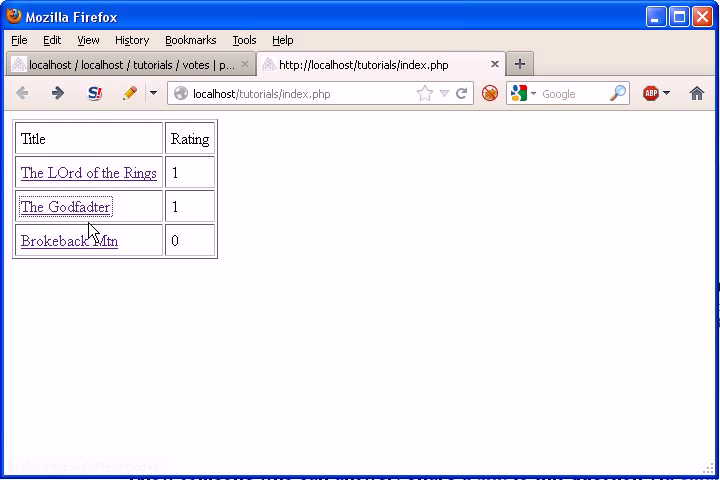
click(88, 172)
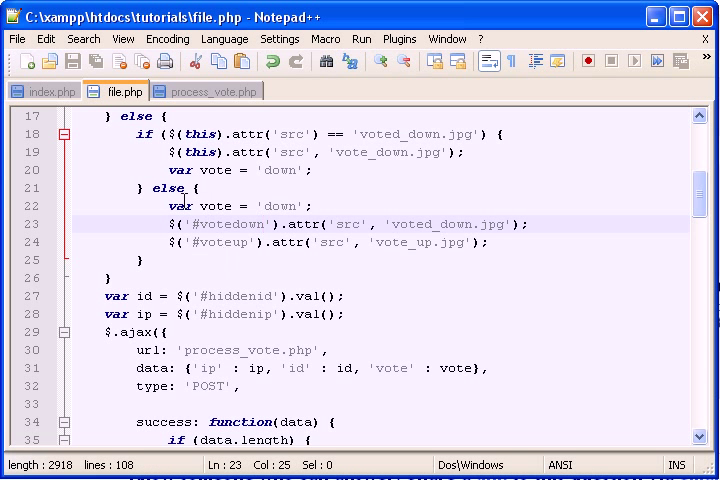
- Switch to the process_vote.php tab showing the existing-vote IP query
click(206, 91)
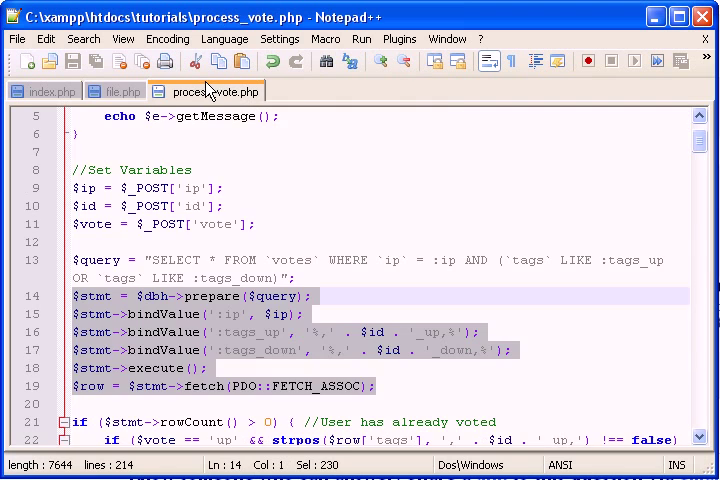
mouse_move(200, 140)
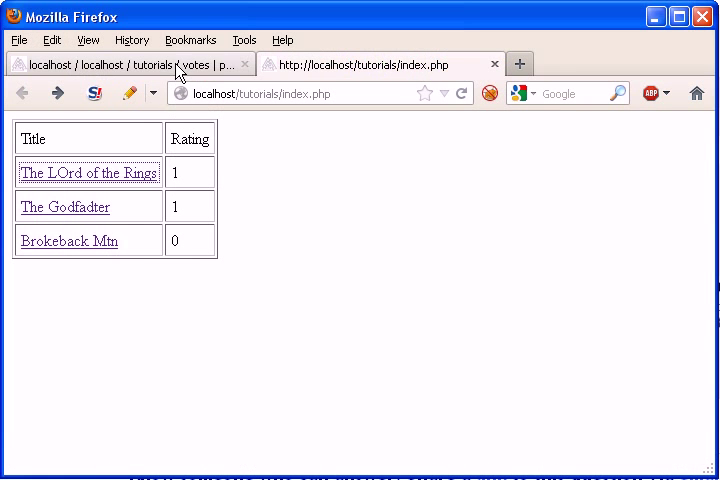
- Switch to phpMyAdmin and scroll to the votes row with ip 127.0.0.14
click(130, 64)
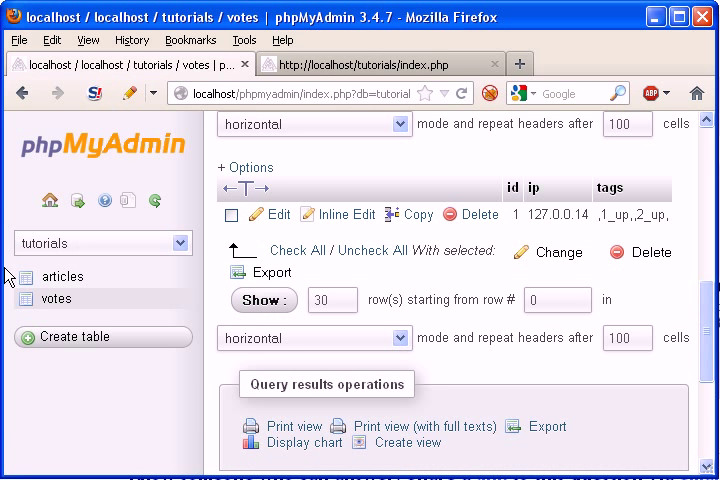
scroll(up, 3)
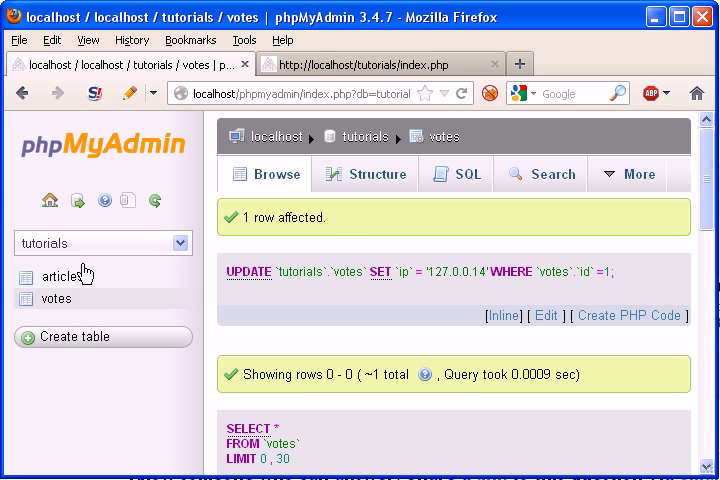
scroll(down, 3)
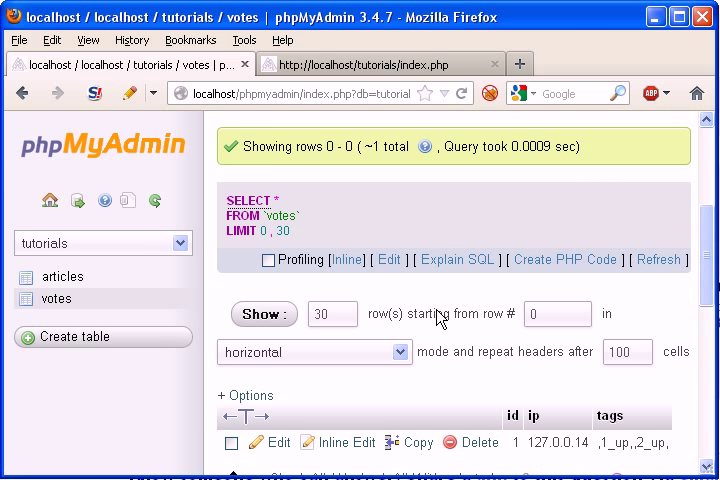
scroll(down, 3)
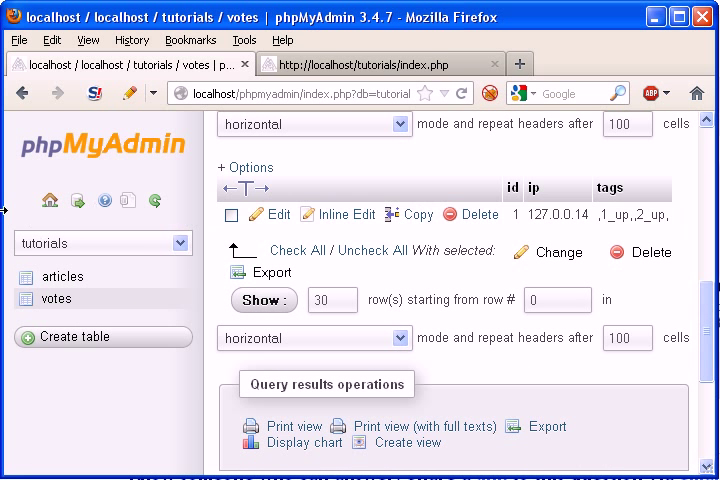
mouse_move(350, 291)
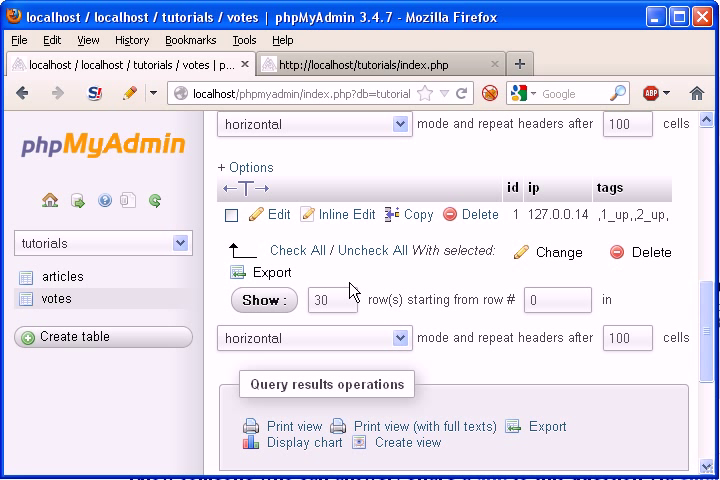
mouse_move(437, 372)
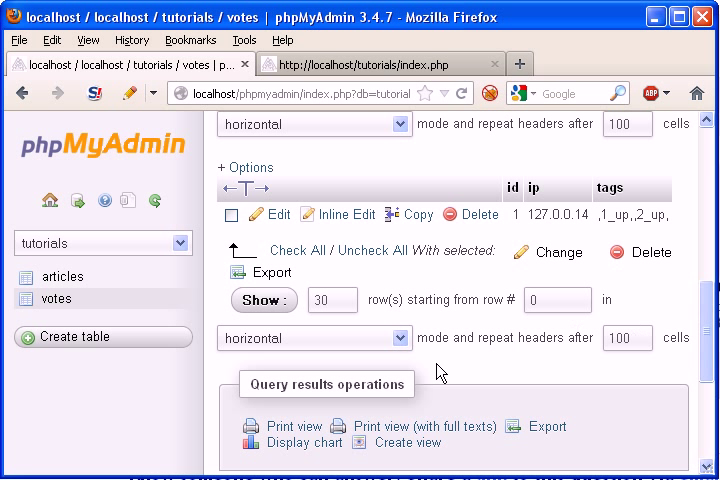